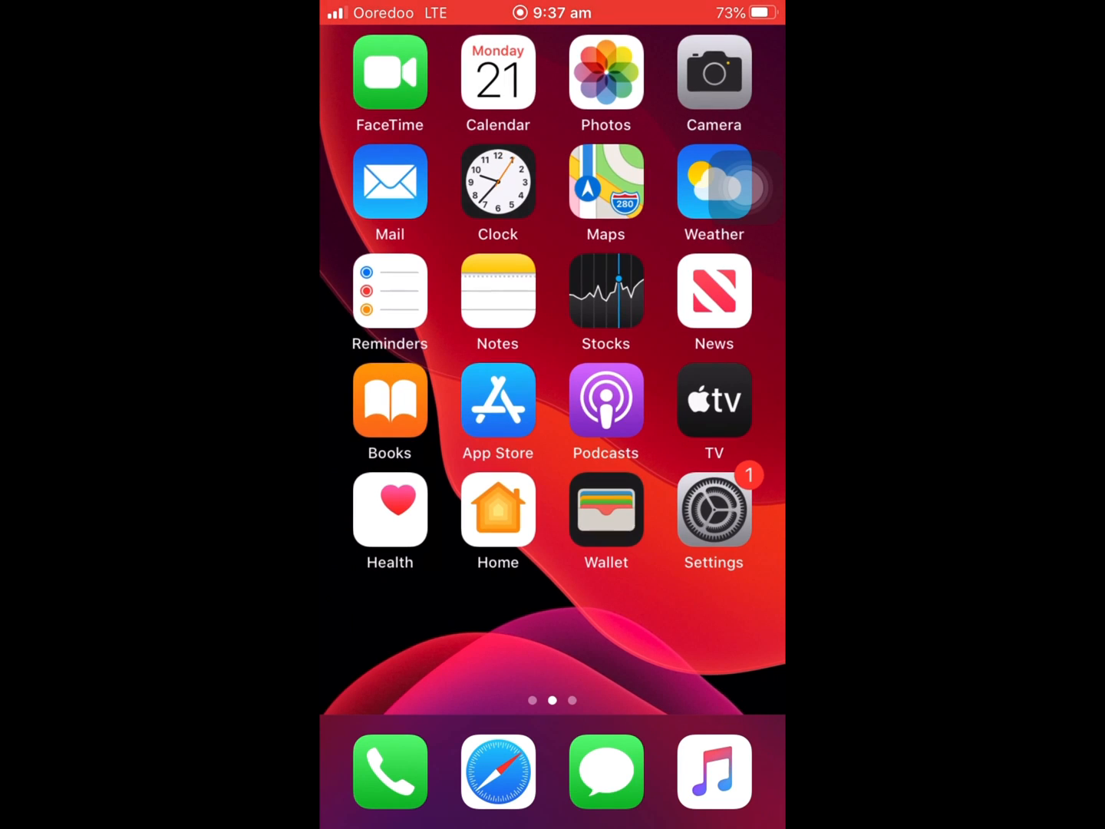
# - Open the iOS 14 Software Update page showing the 2.32 GB update requiring Wi-Fi
pyautogui.hscroll(-3)
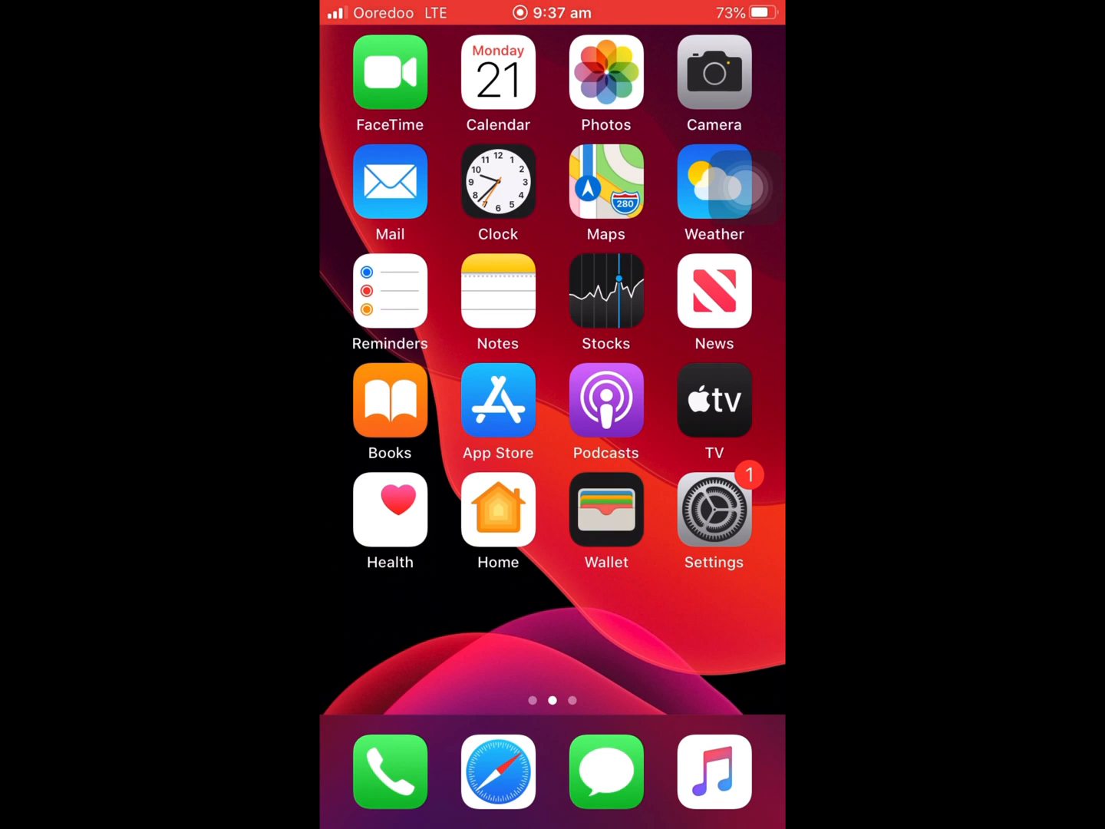
pyautogui.hscroll(-3)
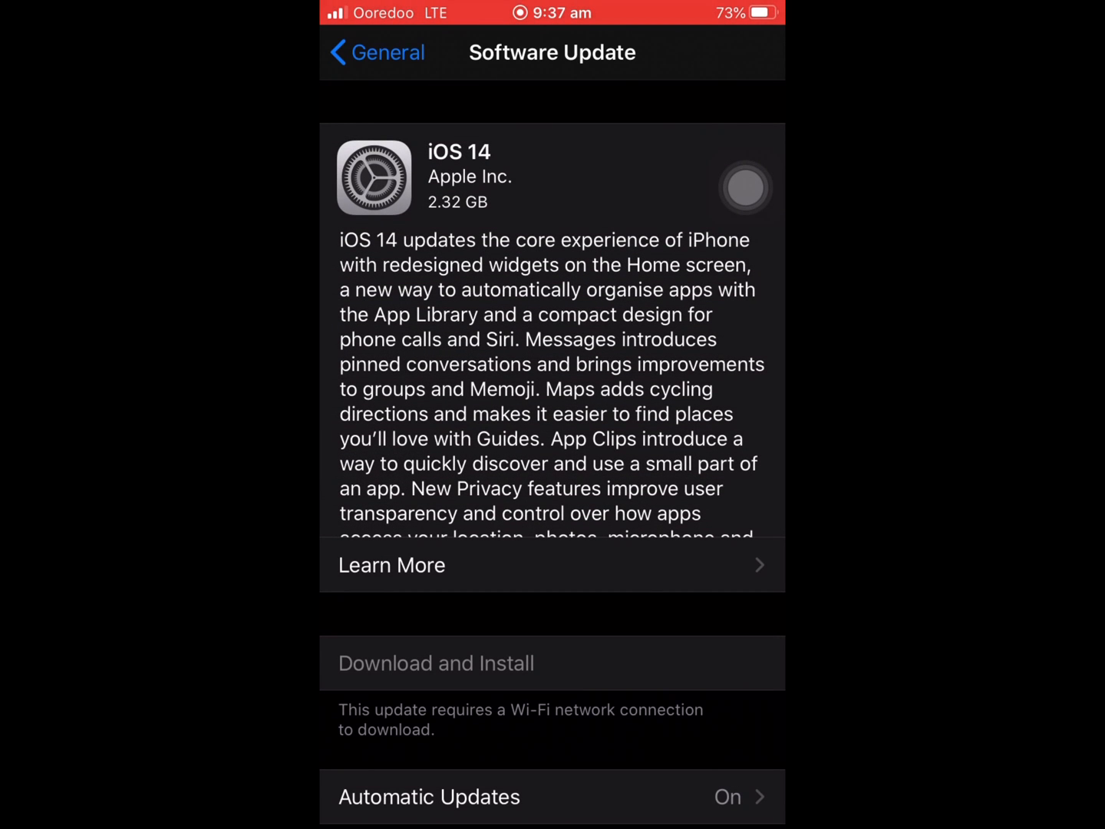
# - Return from the iOS 14 update page to the General settings list
pyautogui.scroll(3)
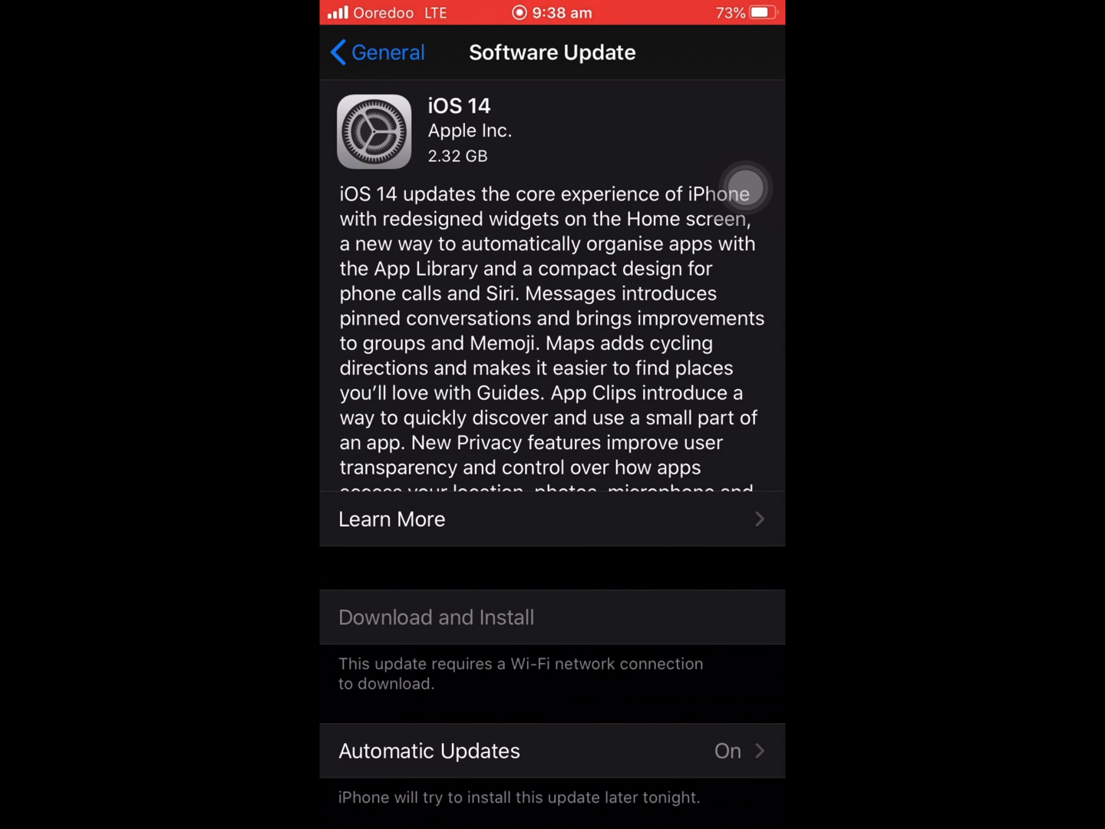
pyautogui.click(376, 52)
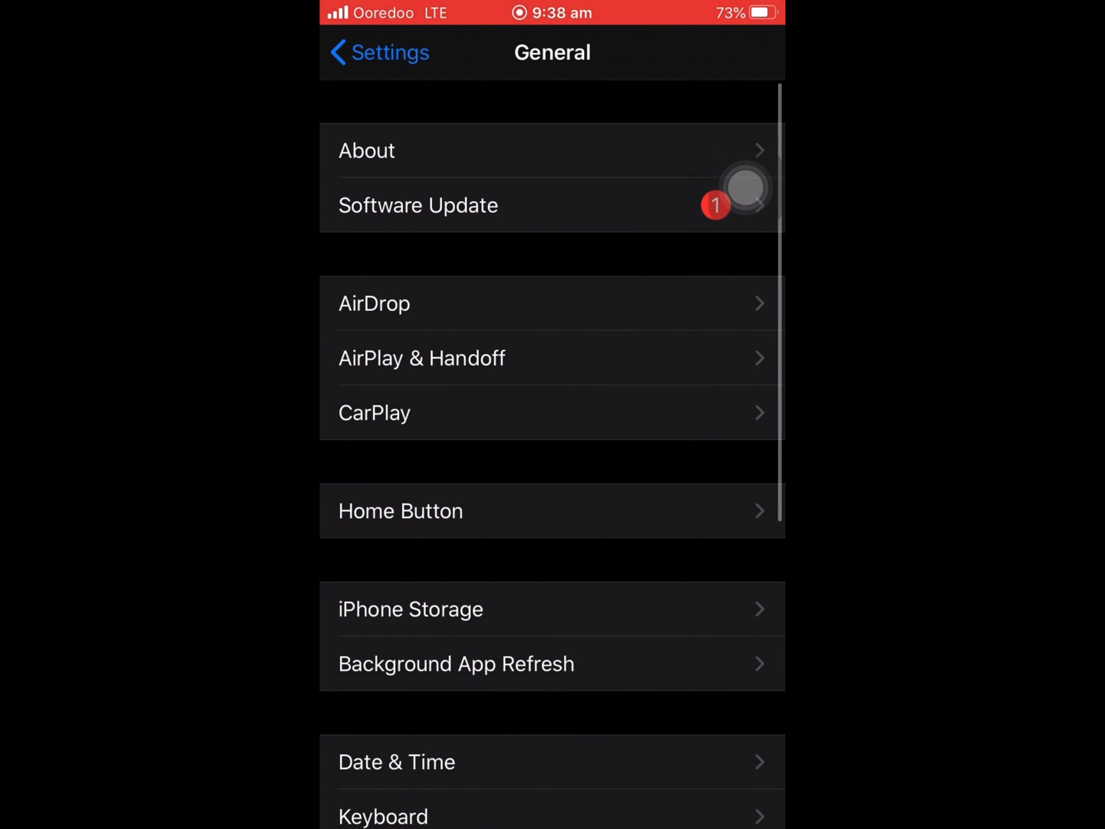
# - In Date & Time, switch off Set Automatically after briefly visiting Screen Time
pyautogui.click(397, 761)
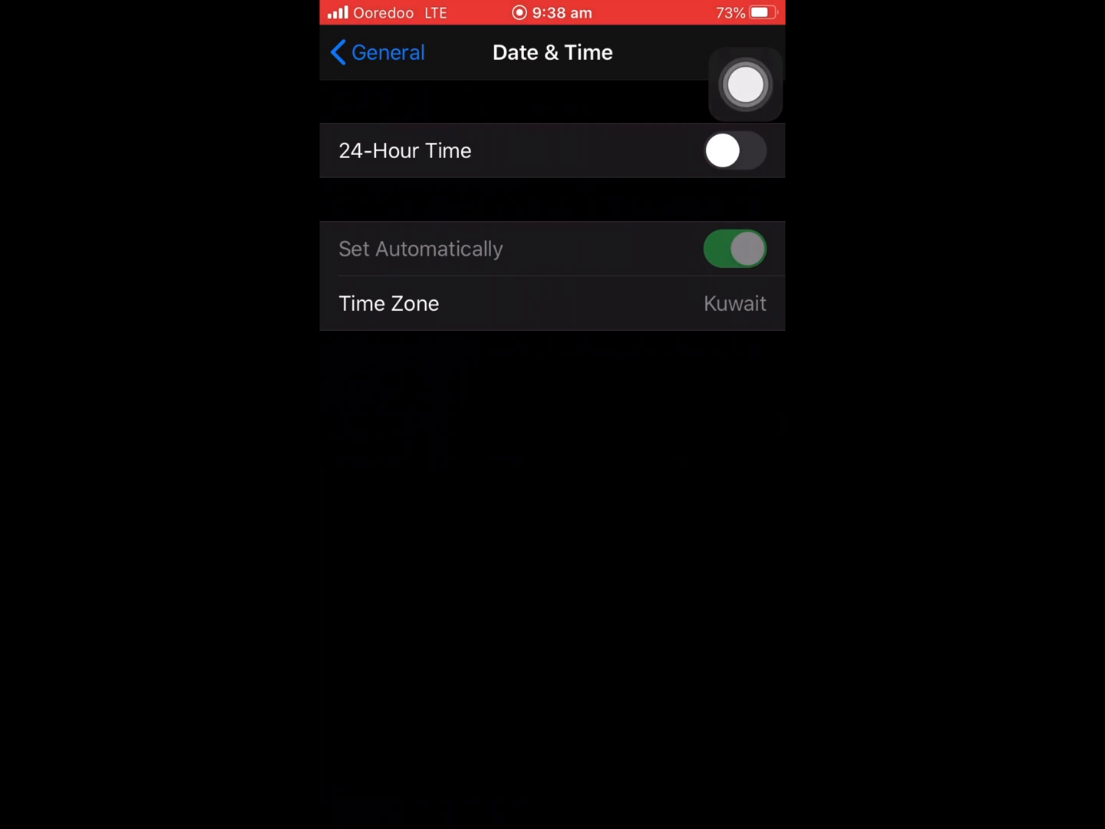
pyautogui.click(376, 52)
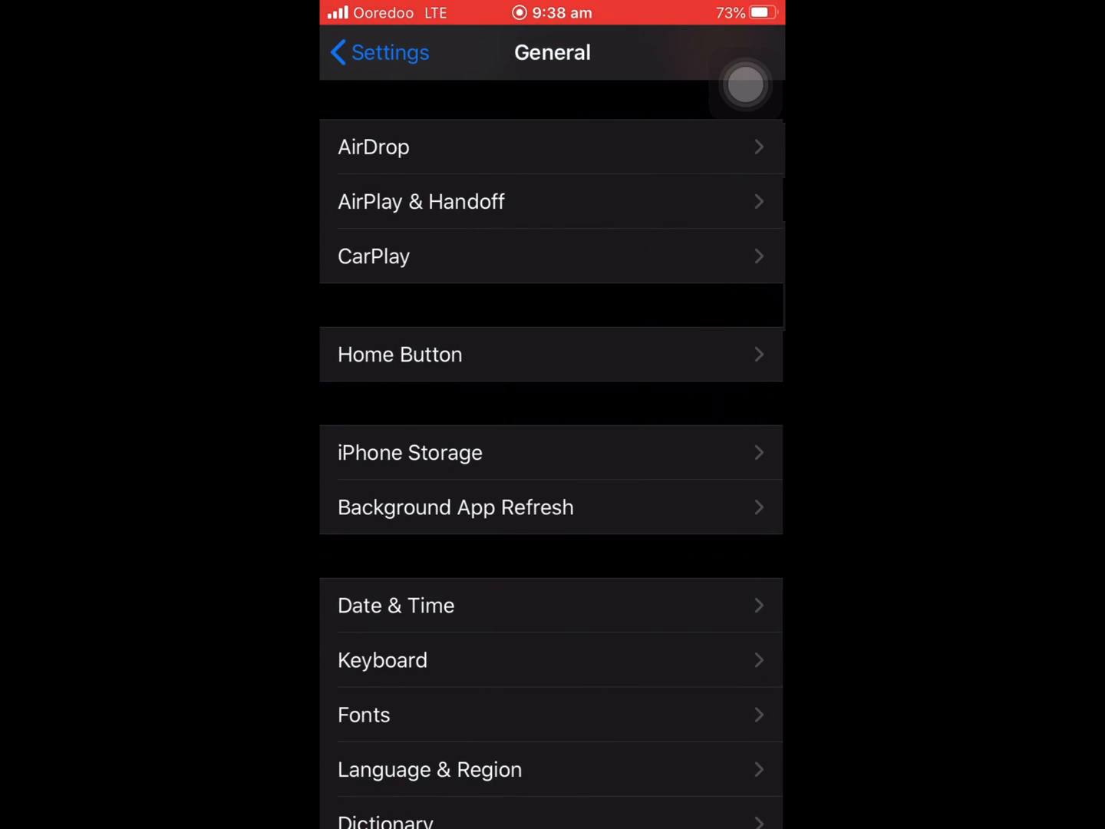
pyautogui.click(377, 51)
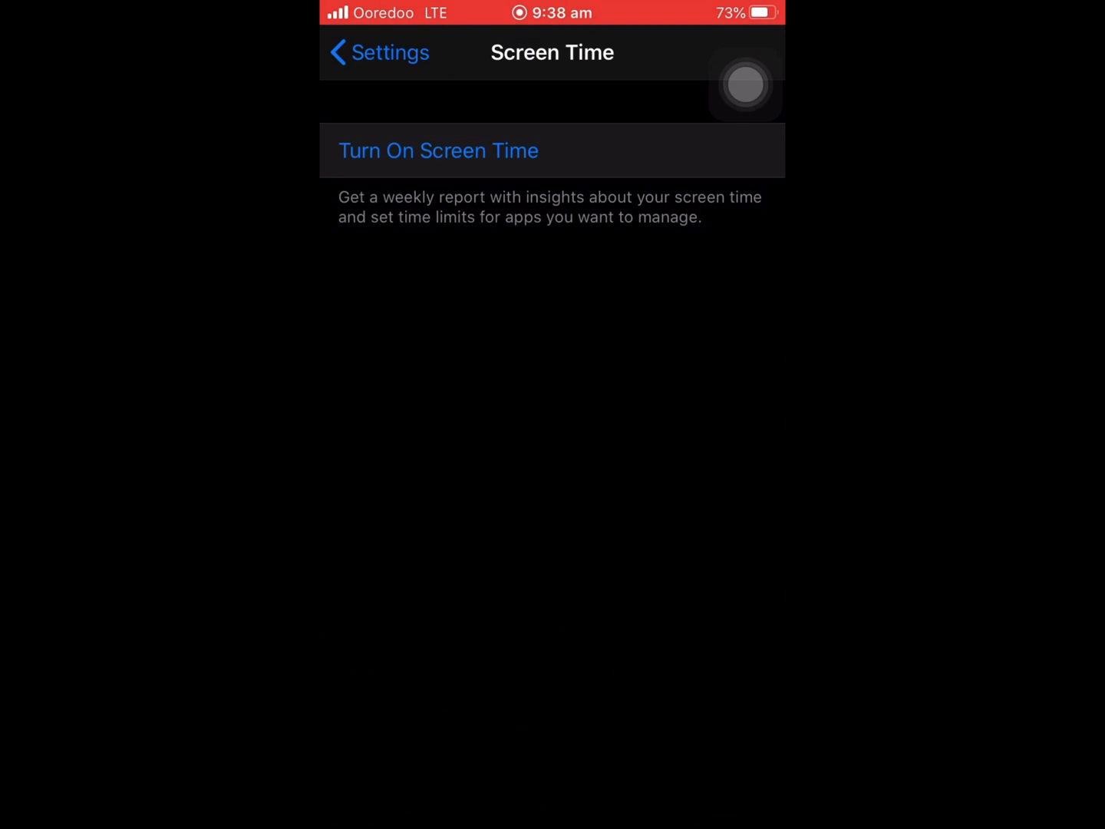
pyautogui.click(377, 53)
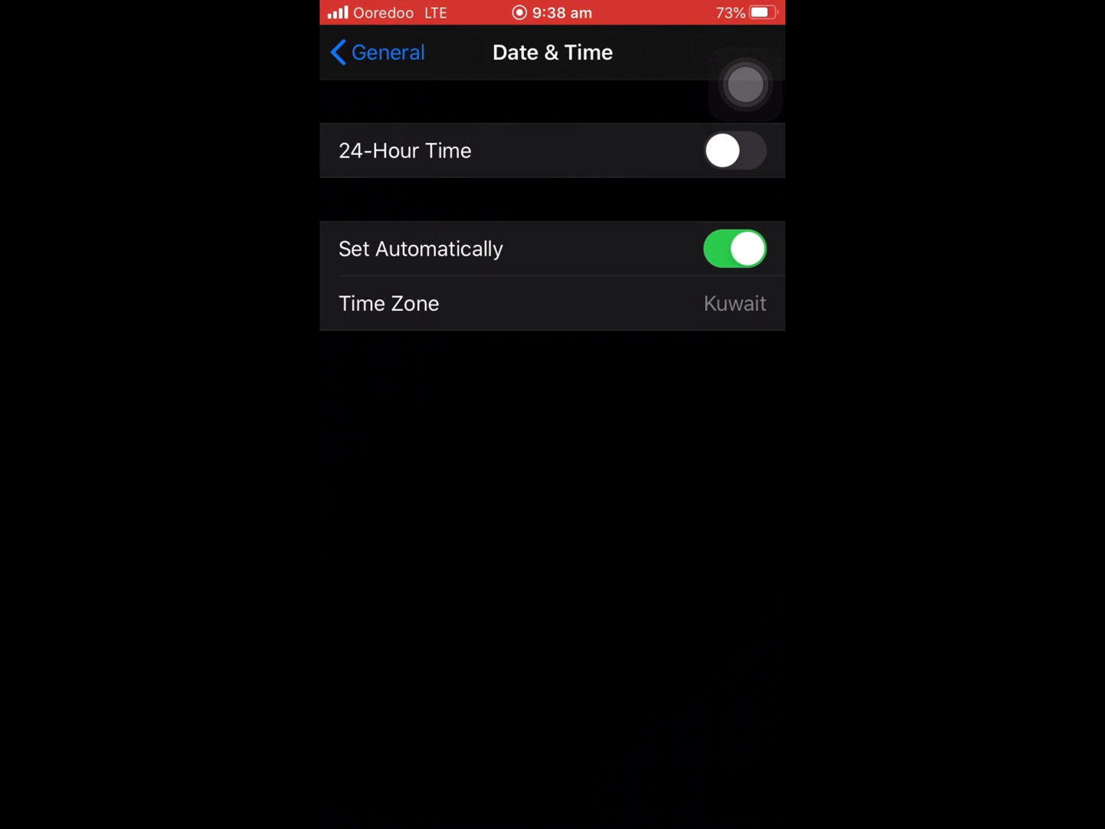
pyautogui.click(734, 248)
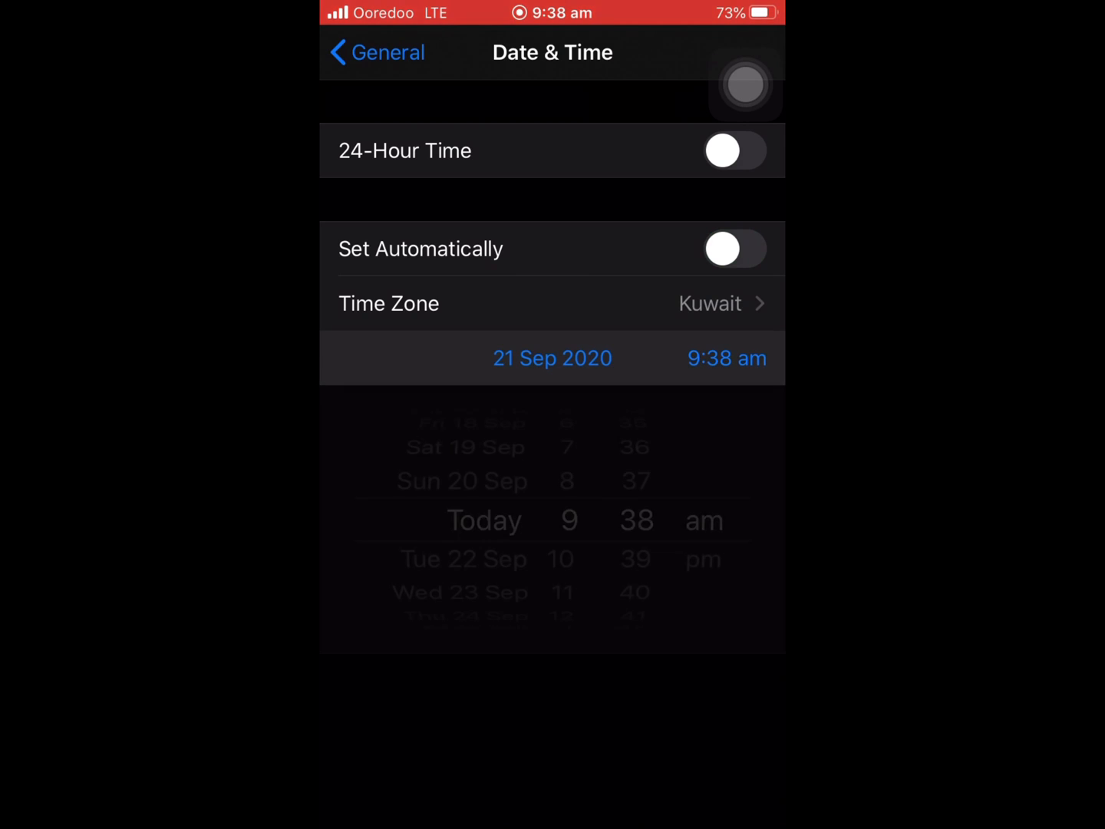
# - Move the date ahead to Thu 22 Oct 2020 and go back to Software Update
pyautogui.click(551, 357)
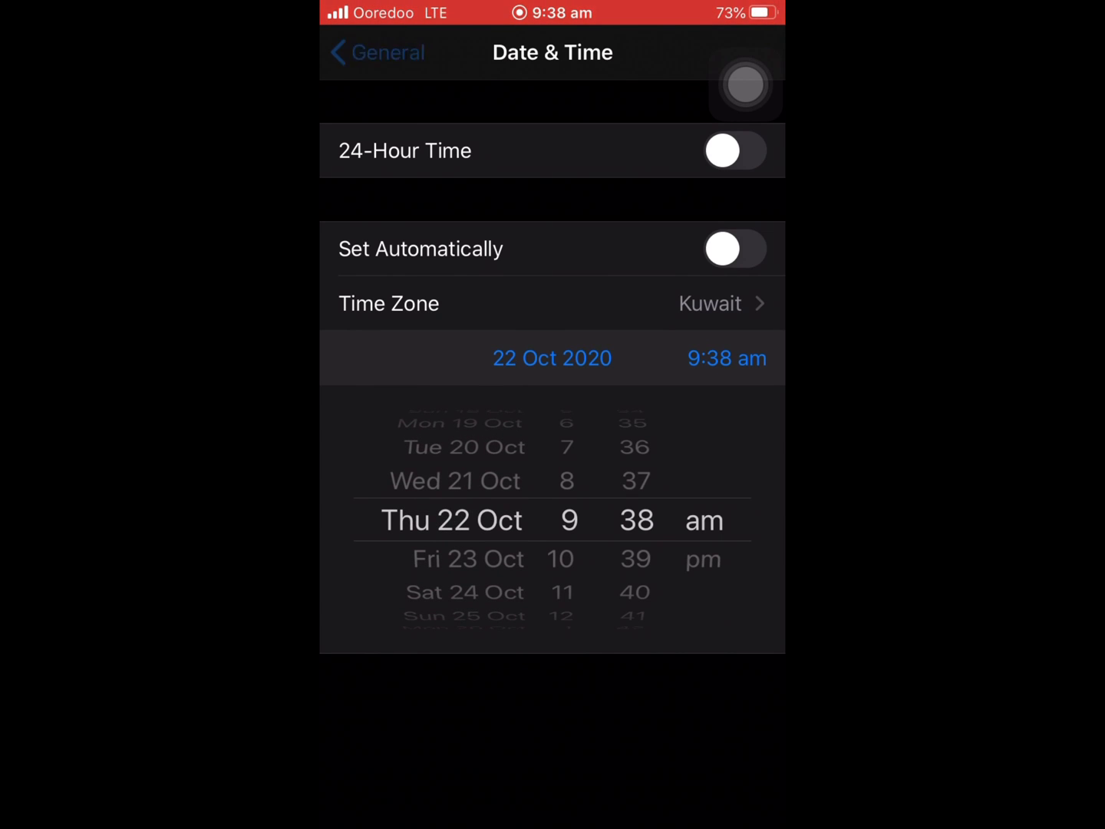
pyautogui.click(375, 52)
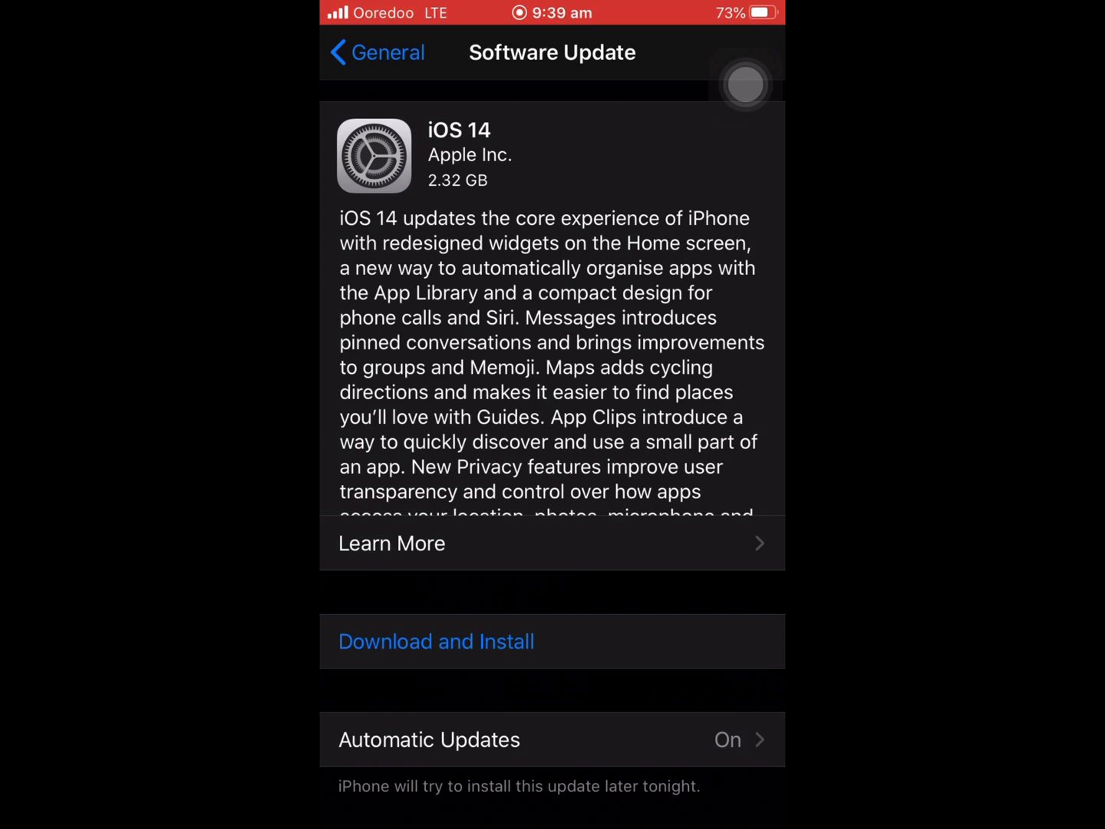
# - Start Download and Install for iOS 14 and agree to the terms twice
pyautogui.click(436, 641)
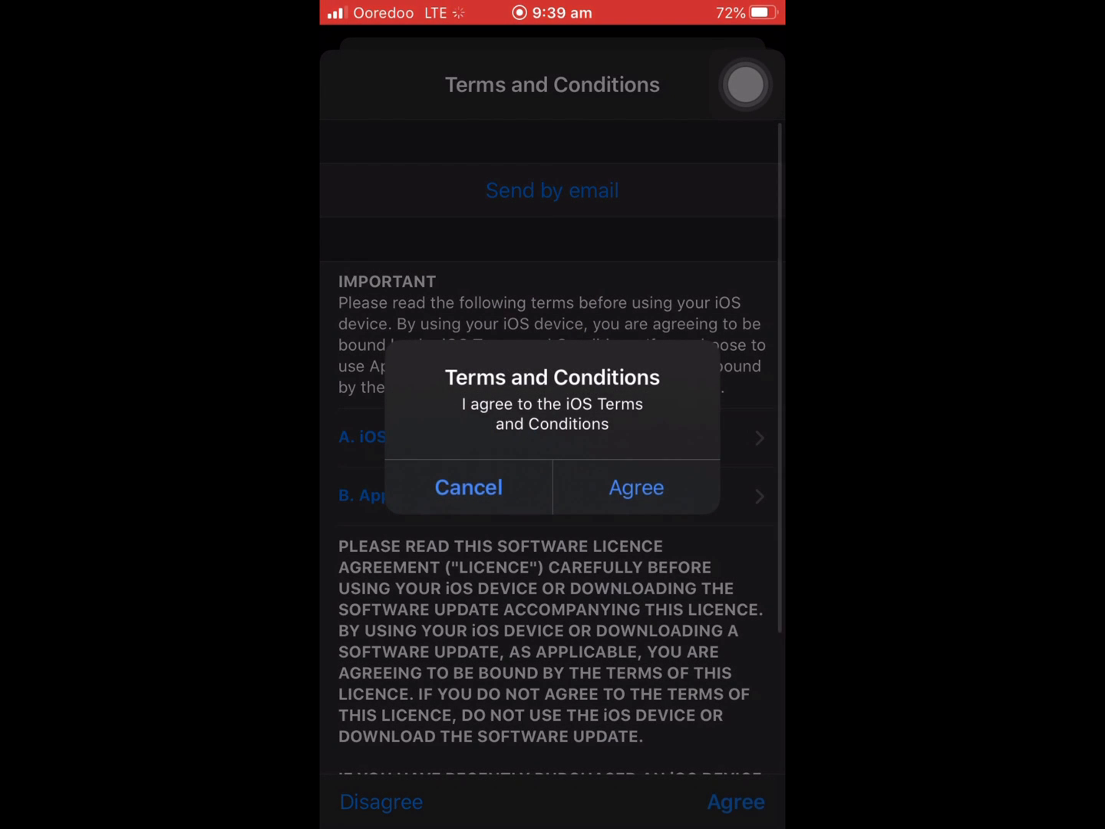
pyautogui.click(468, 487)
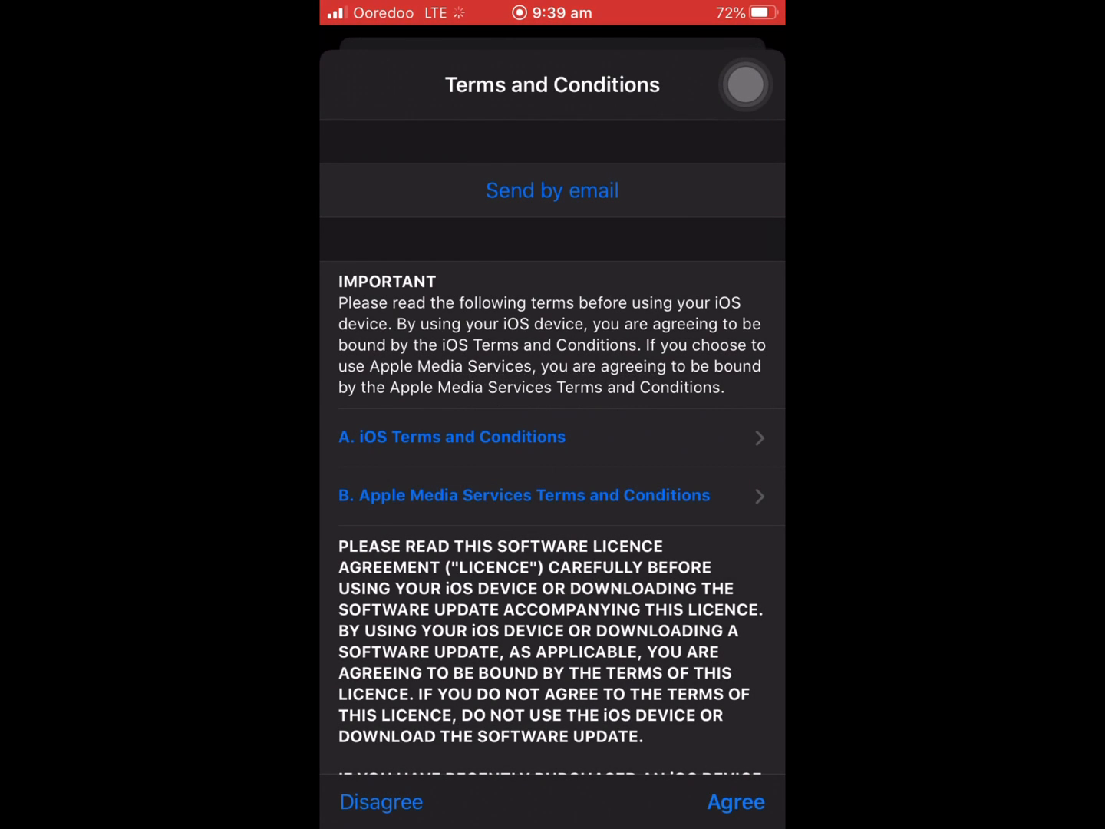
pyautogui.click(736, 801)
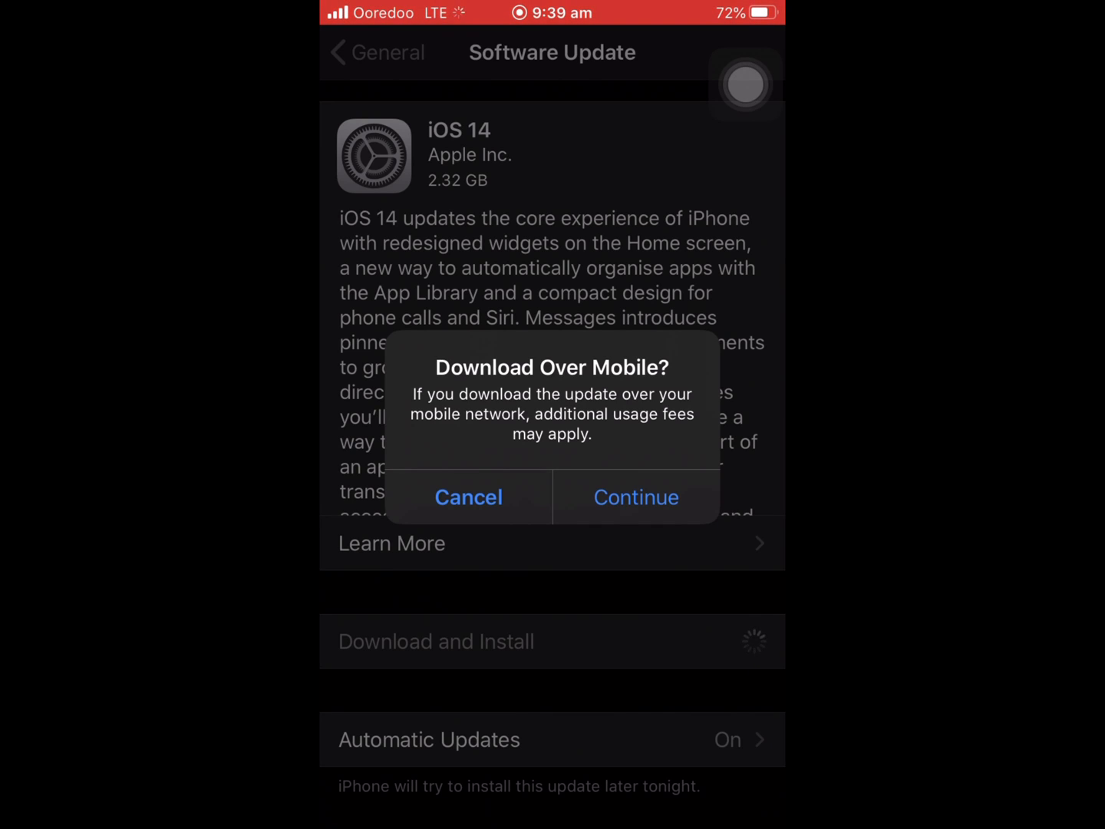
# - Allow the iOS 14 download over mobile data and return to General
pyautogui.click(635, 496)
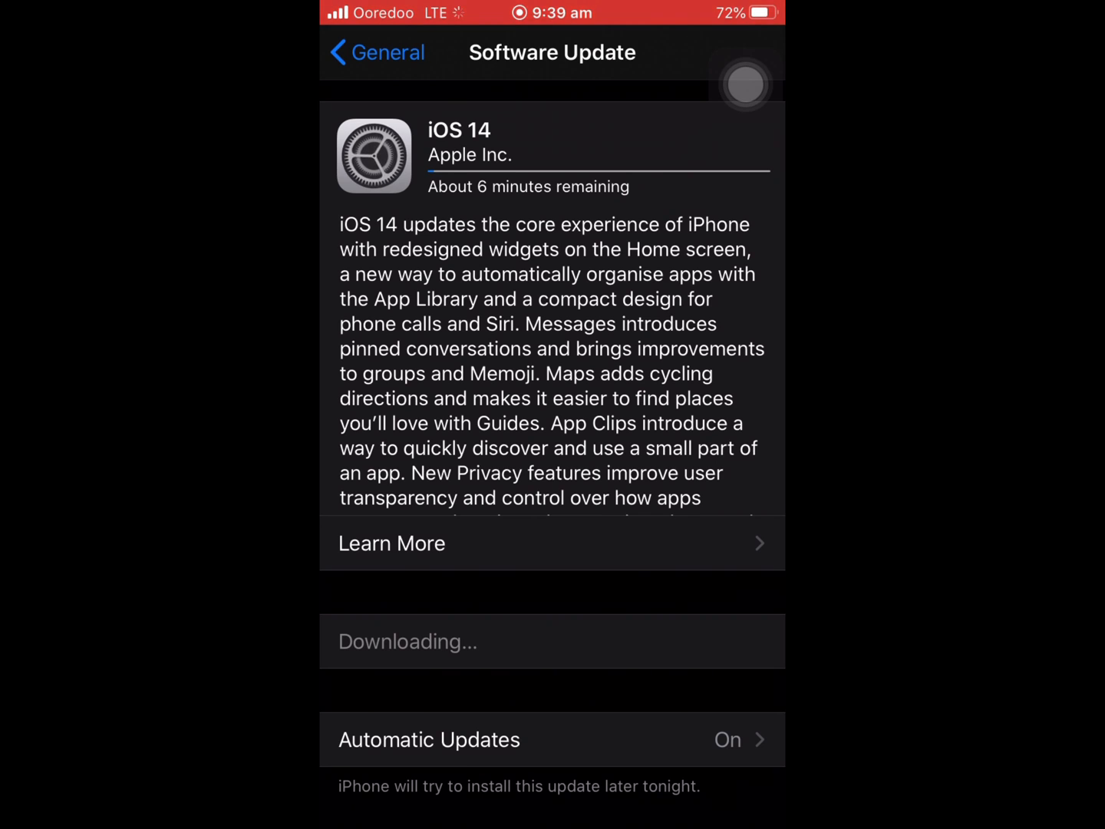
pyautogui.click(377, 53)
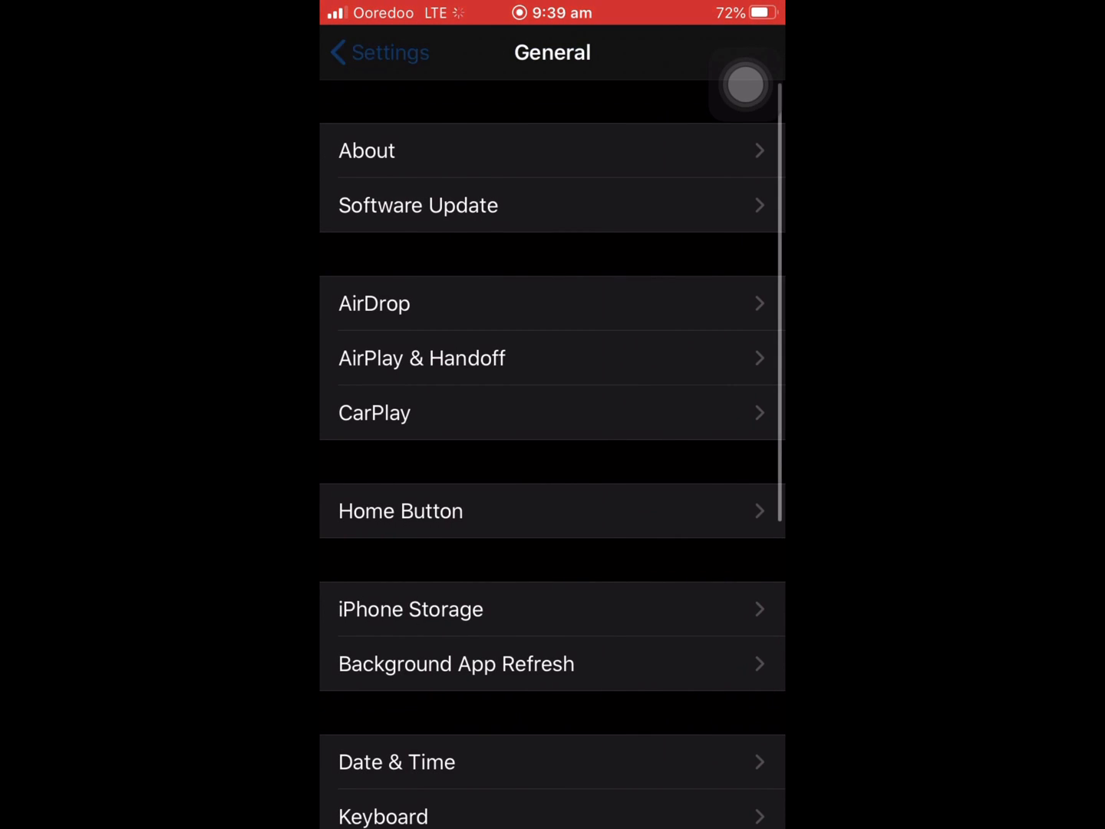
# - Revisit Date & Time and Screen Time, then return to the main Settings list
pyautogui.click(378, 52)
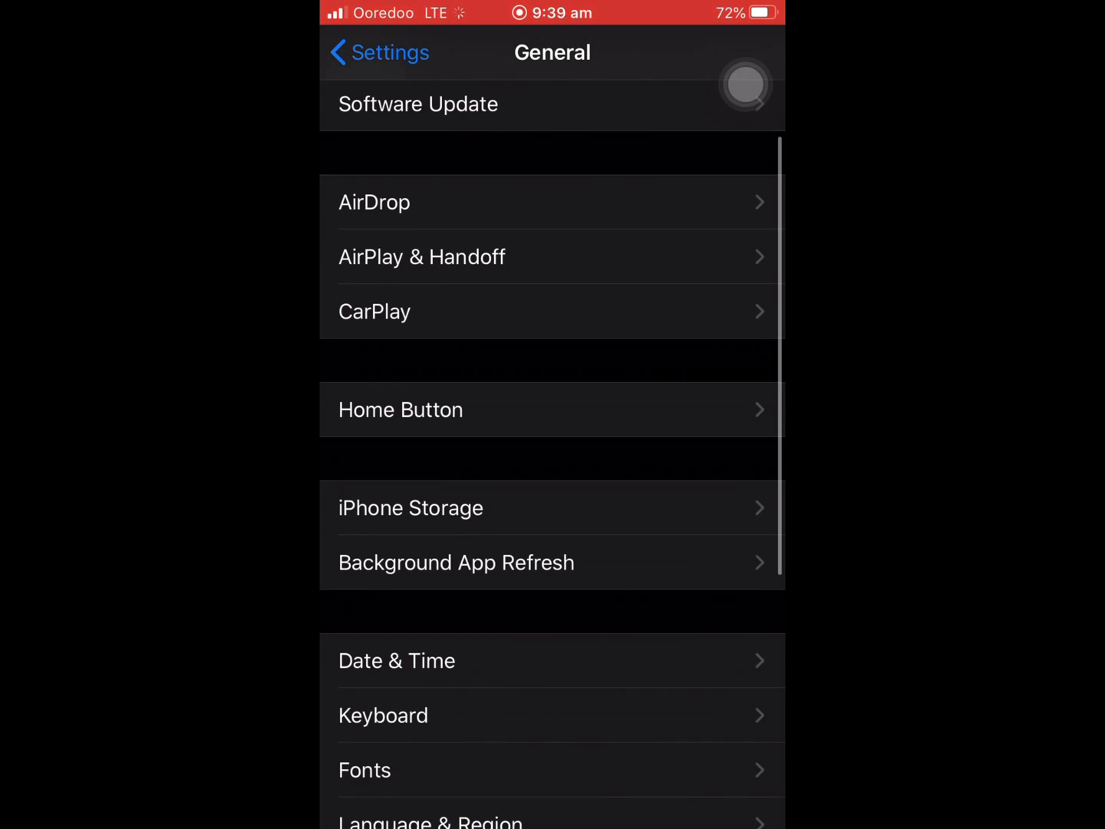
pyautogui.click(397, 660)
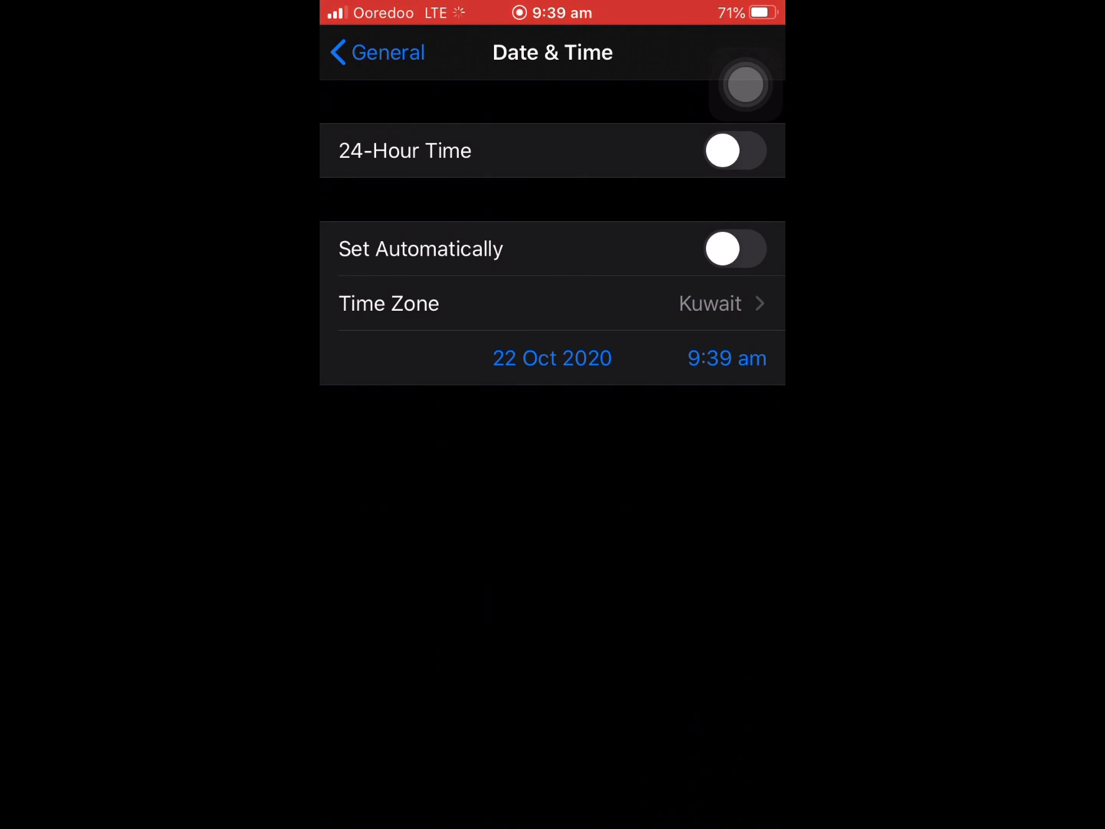
pyautogui.click(376, 52)
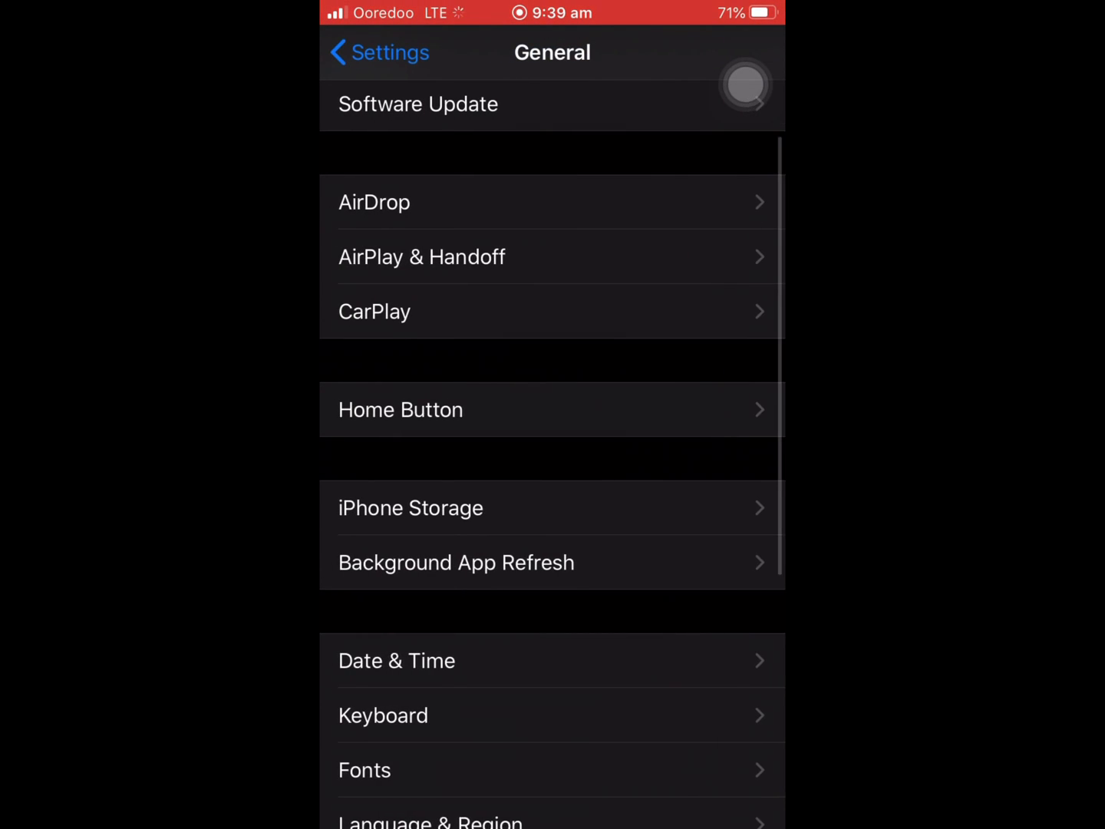
pyautogui.click(379, 52)
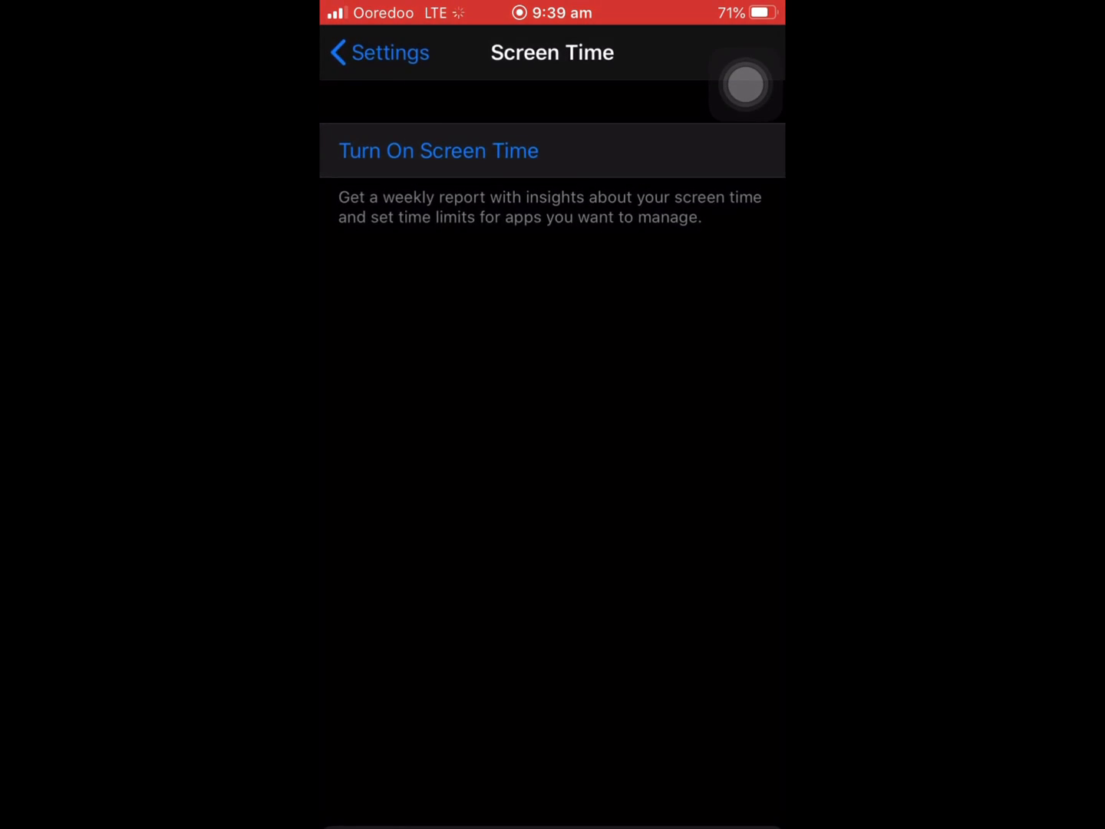
pyautogui.click(378, 52)
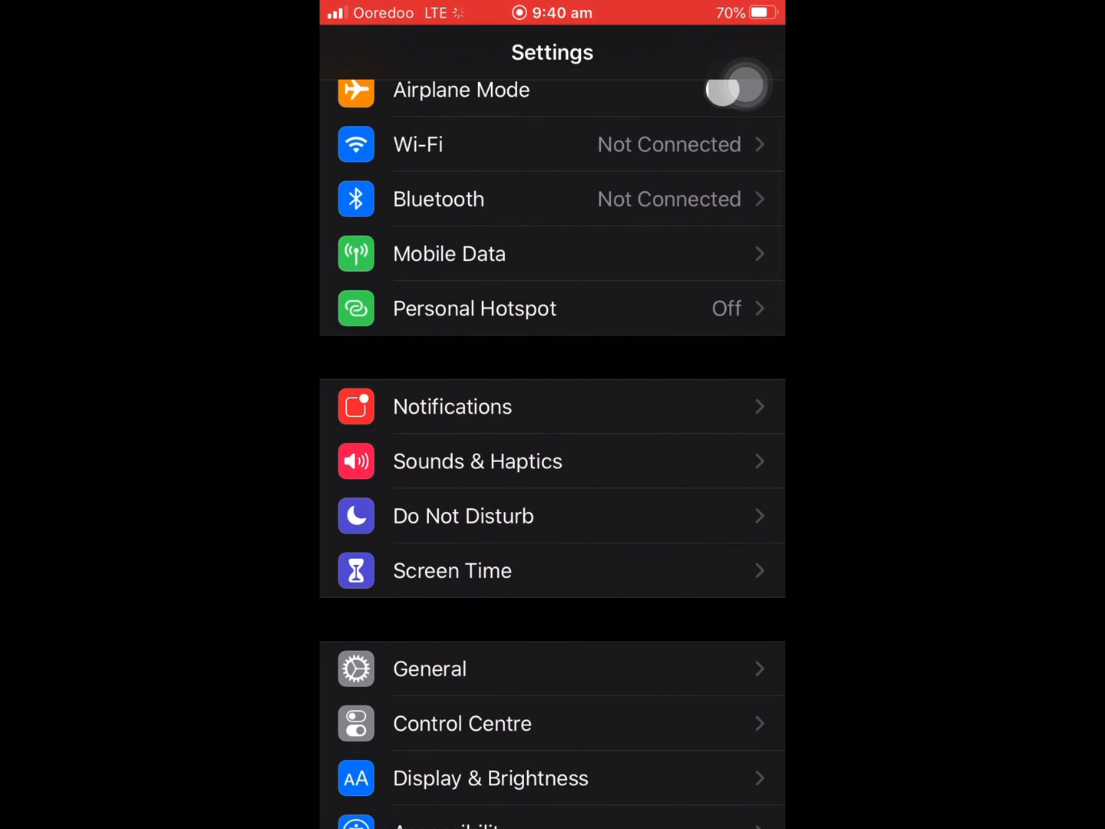